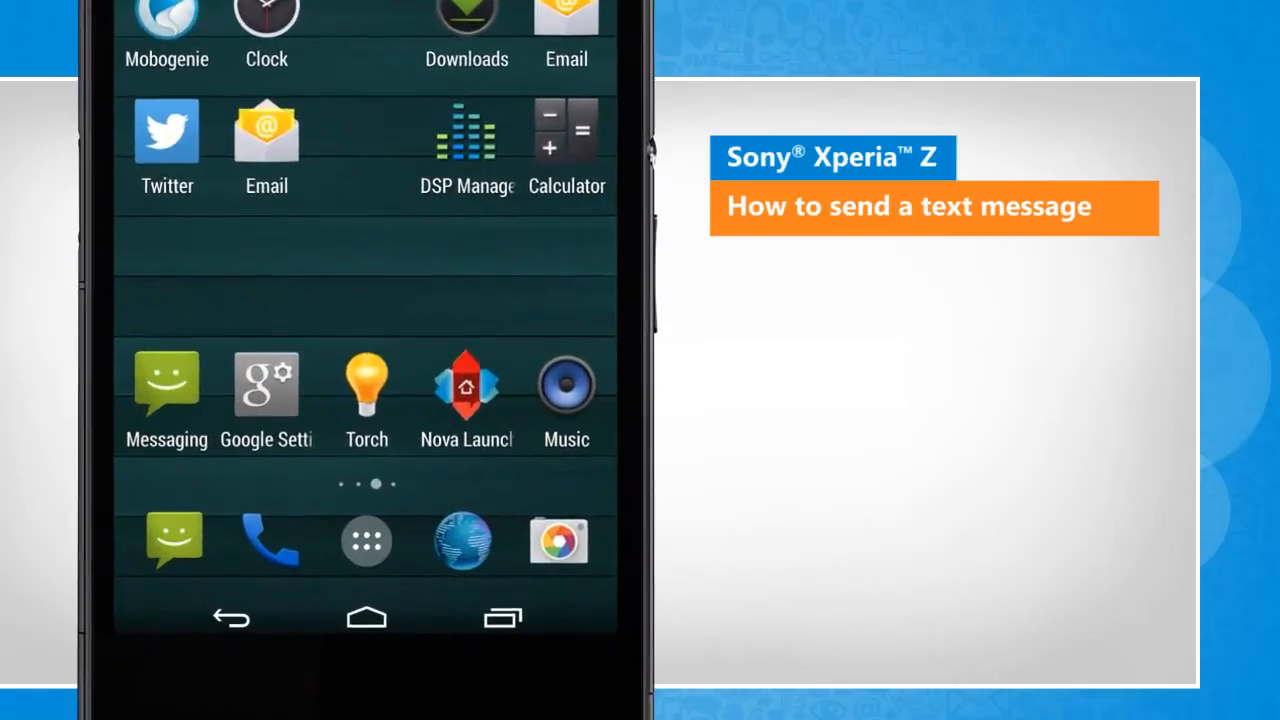
Open the app drawer from the home screen and launch Messaging.
left_click(366, 541)
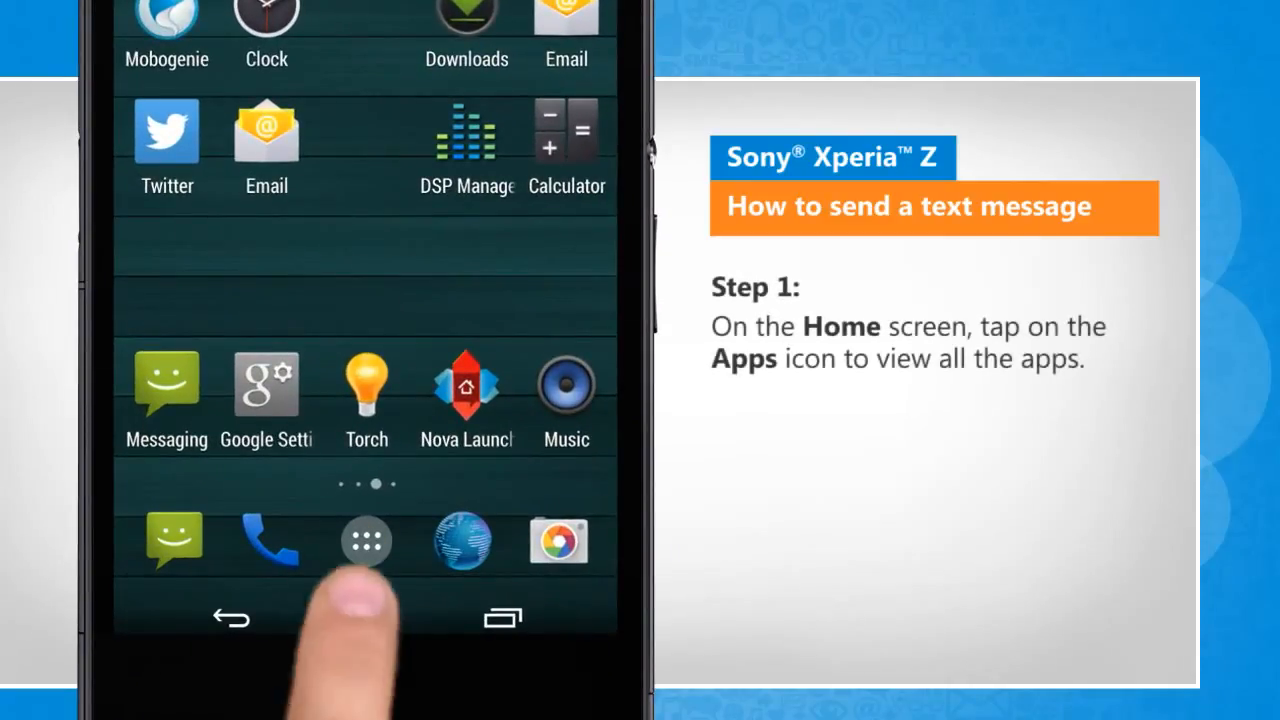
left_click(366, 540)
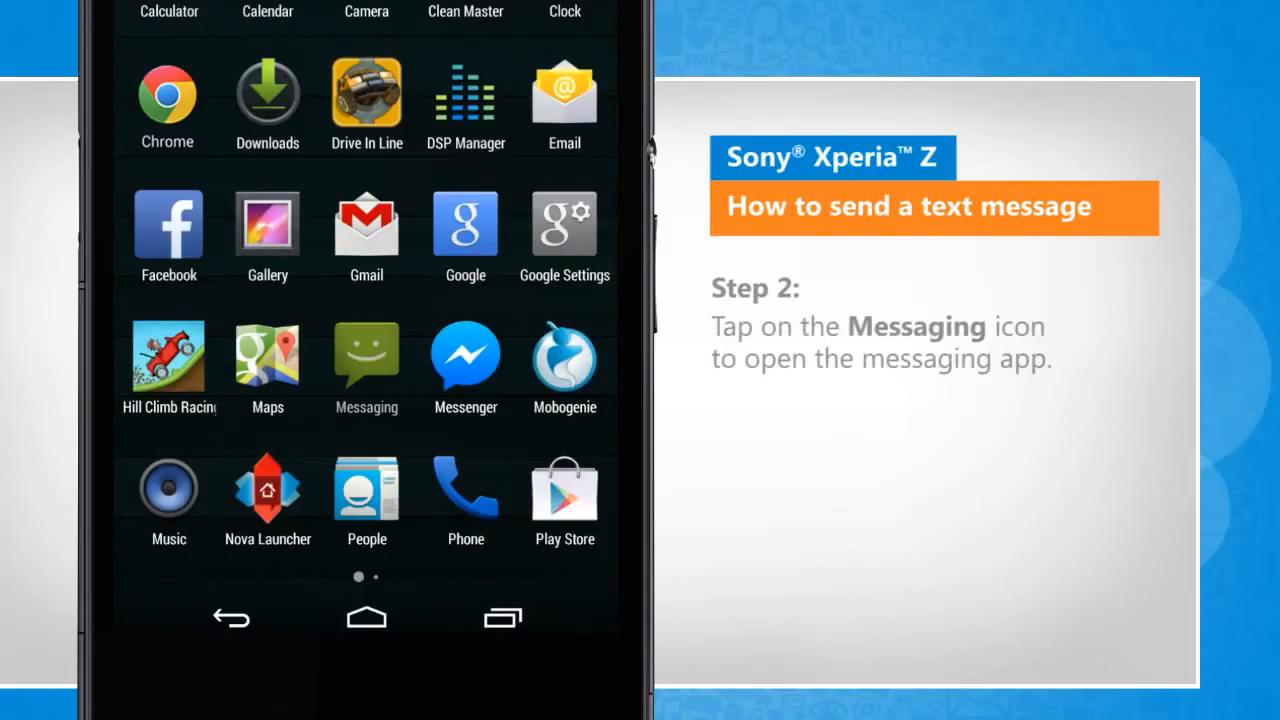
left_click(366, 355)
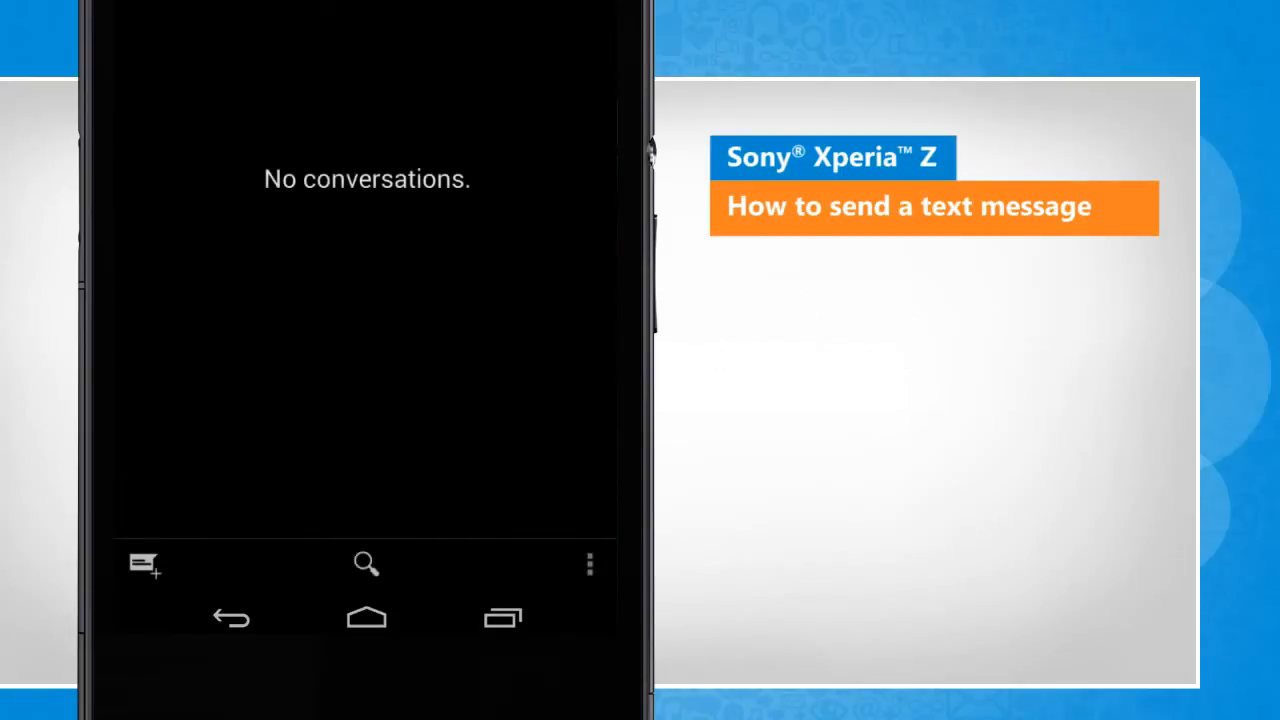
Start a new text message from the empty conversation list.
left_click(143, 563)
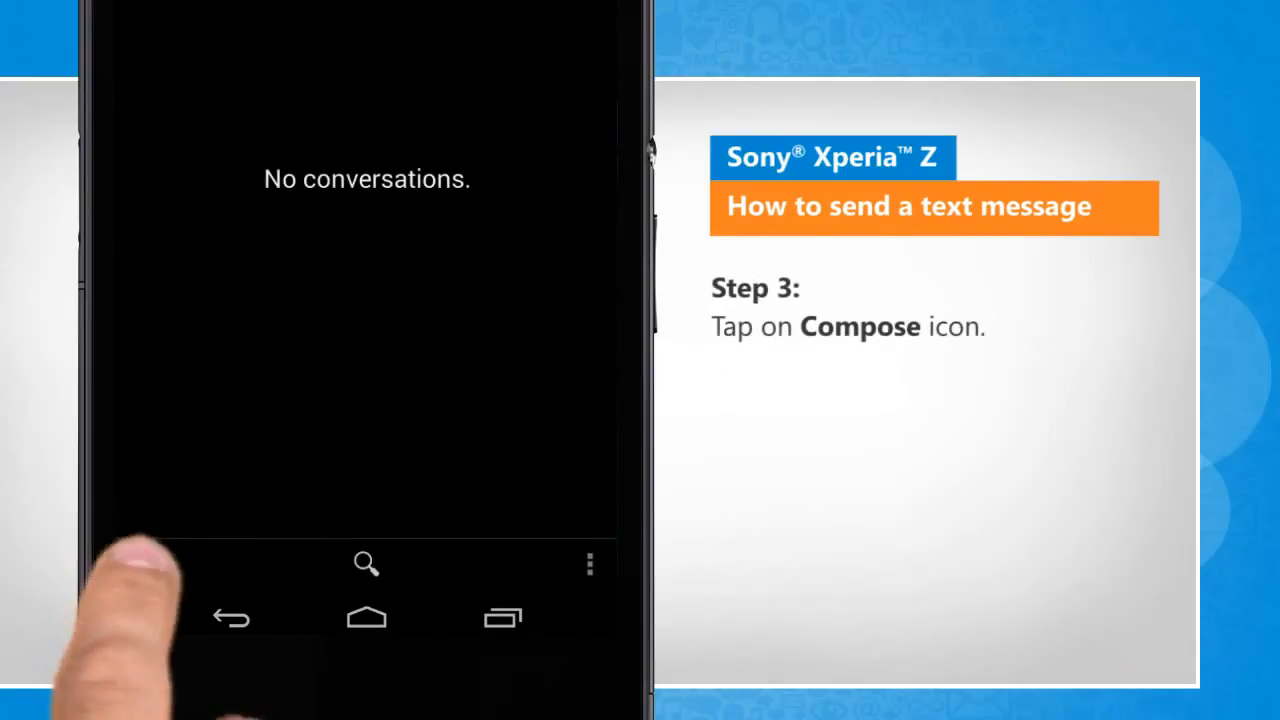
left_click(365, 565)
type("r")
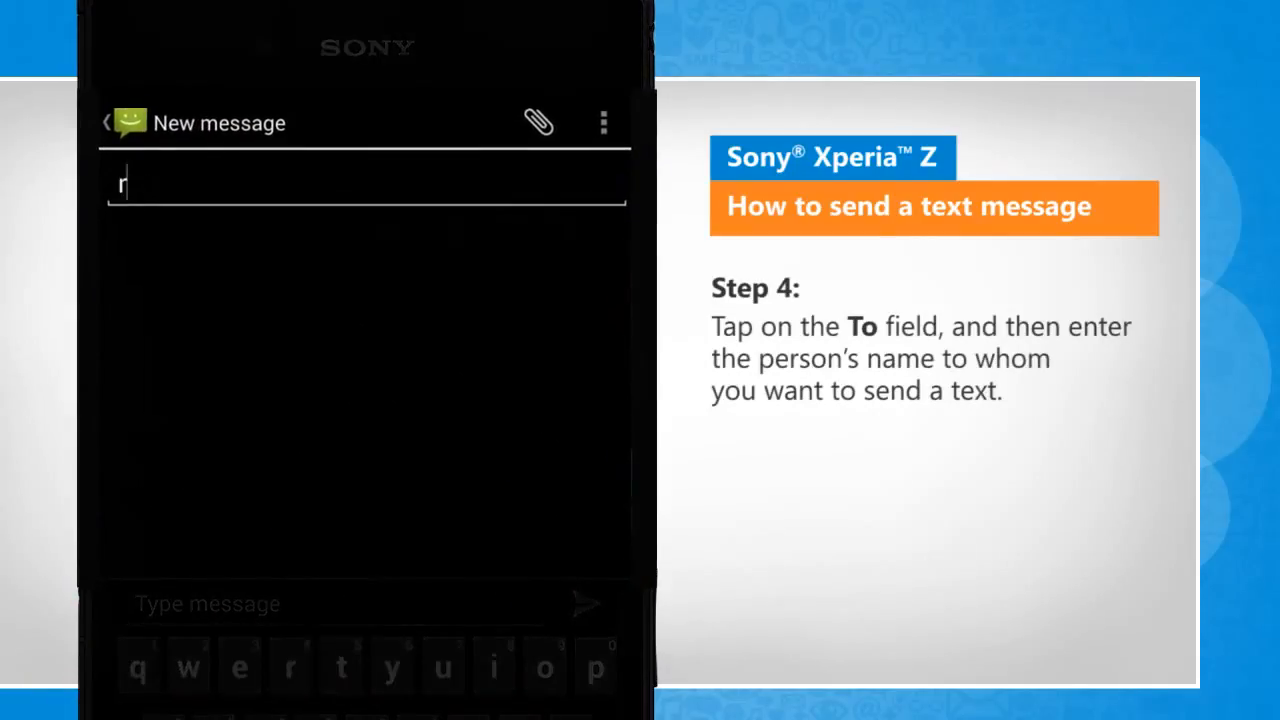
type("osa Anna")
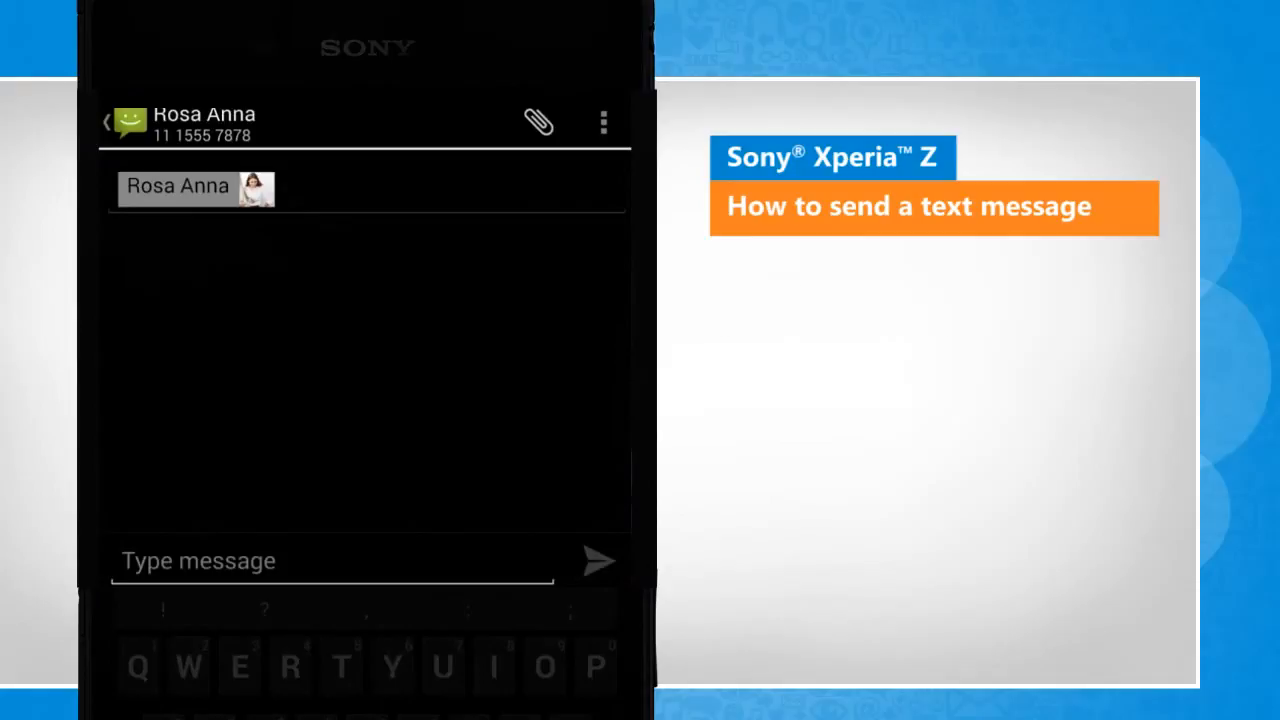
type("Hi, Anna how are you?")
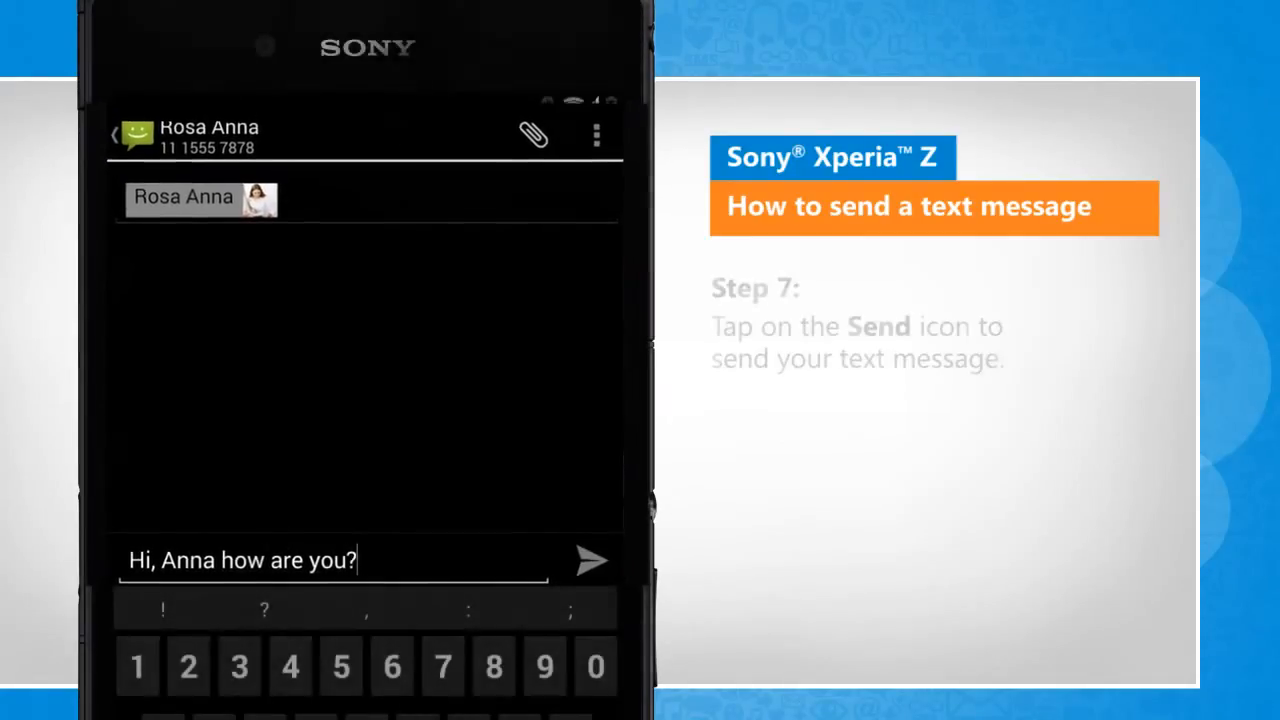
left_click(590, 559)
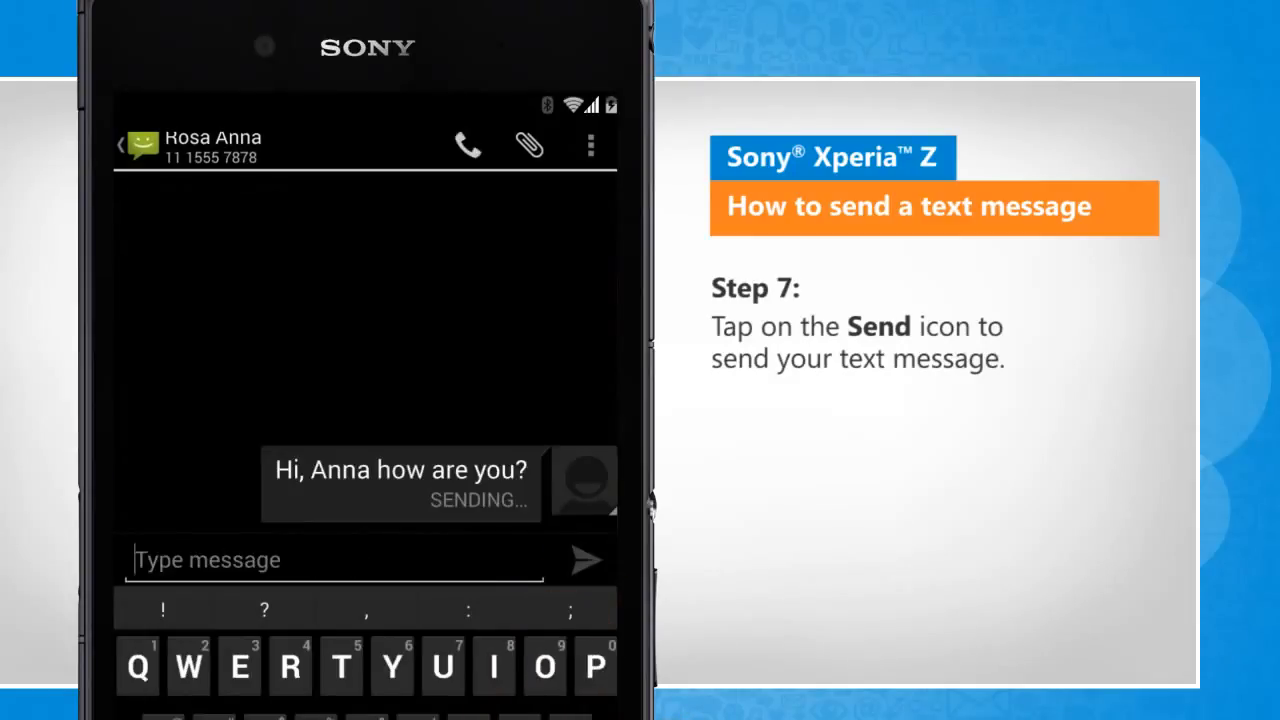